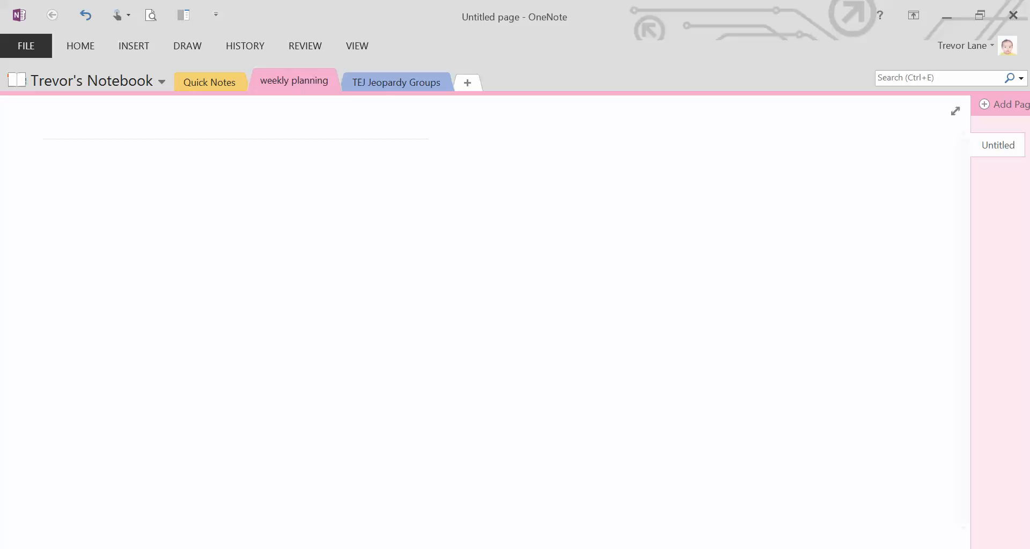
Place the pen on the blank page and begin the letter w for 'while' near the top.
left_click(54, 176)
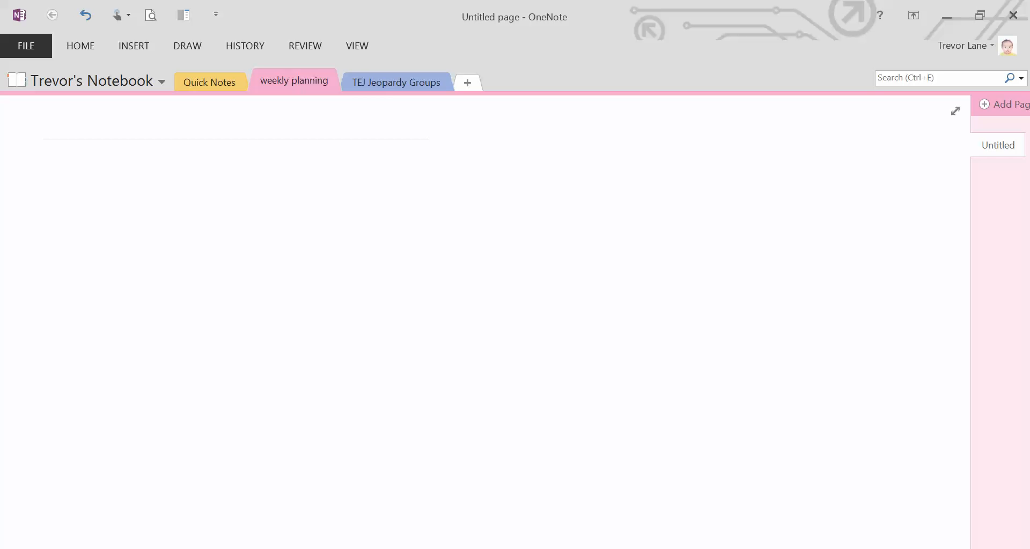
left_click(88, 153)
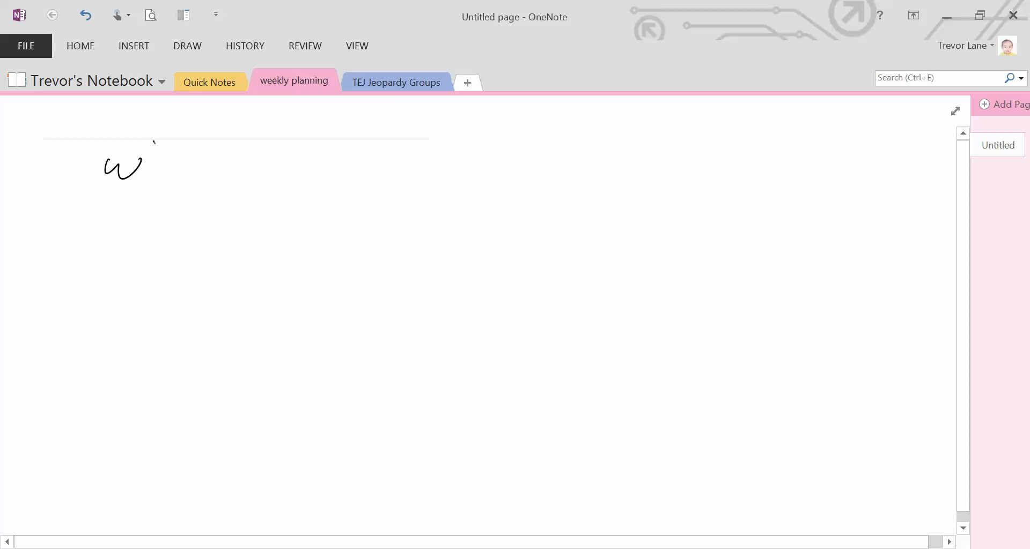
Handwrite 'while(true)' at the top with an opening brace and the start of 'if' below.
left_click_drag(138, 158, 246, 161)
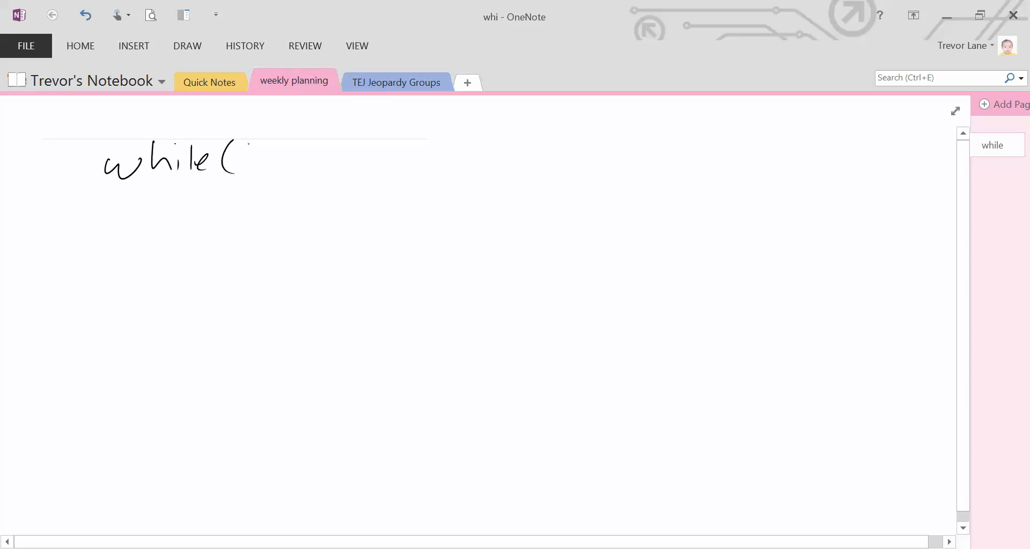
left_click_drag(250, 158, 334, 164)
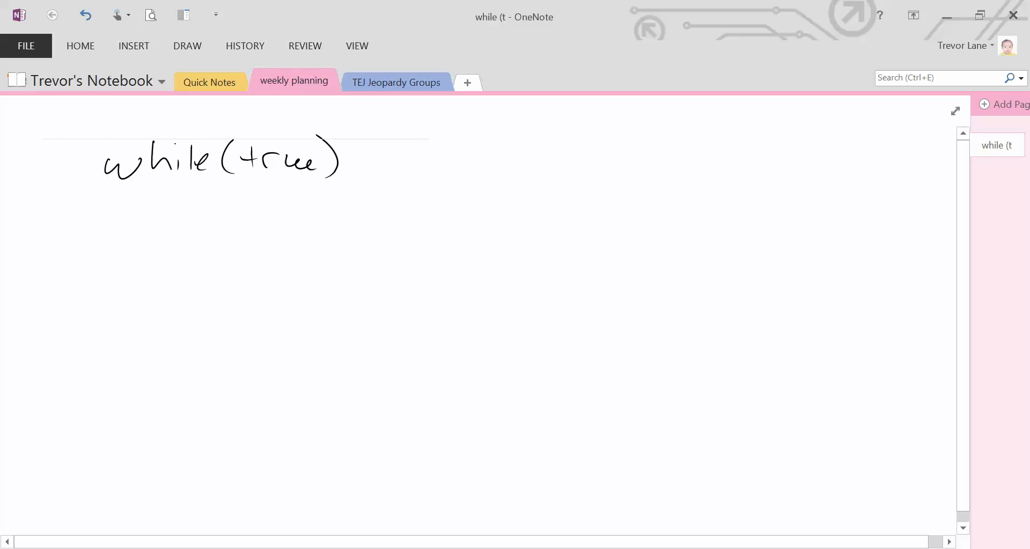
left_click_drag(108, 177, 117, 210)
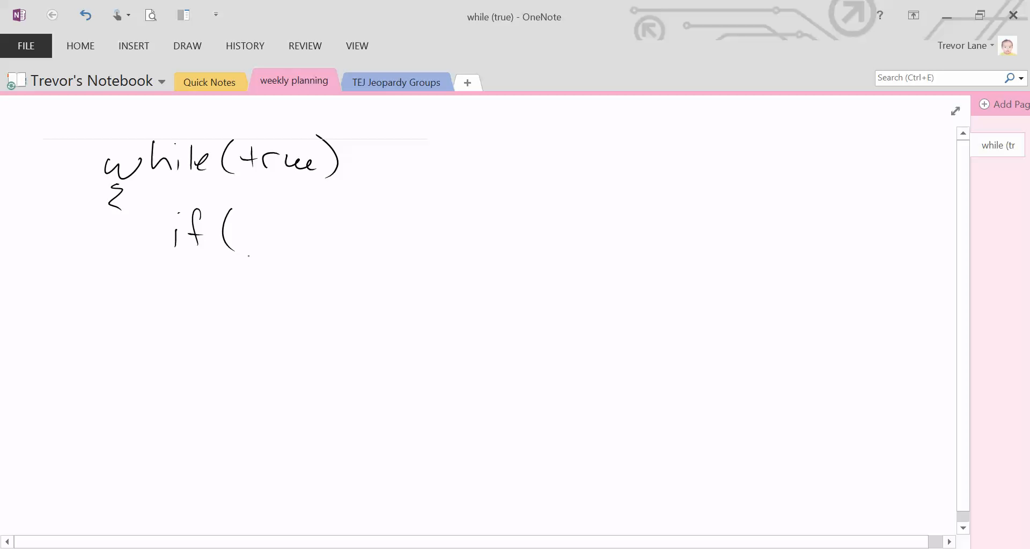
Write the condition 'enough time has passed' inside the if and begin the comment lines.
left_click_drag(239, 233, 319, 232)
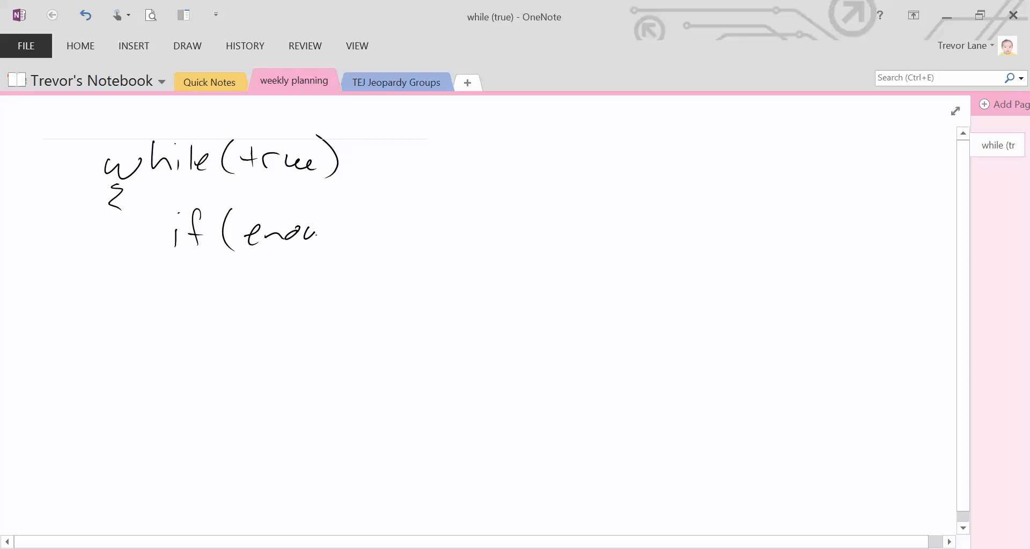
left_click_drag(315, 233, 414, 226)
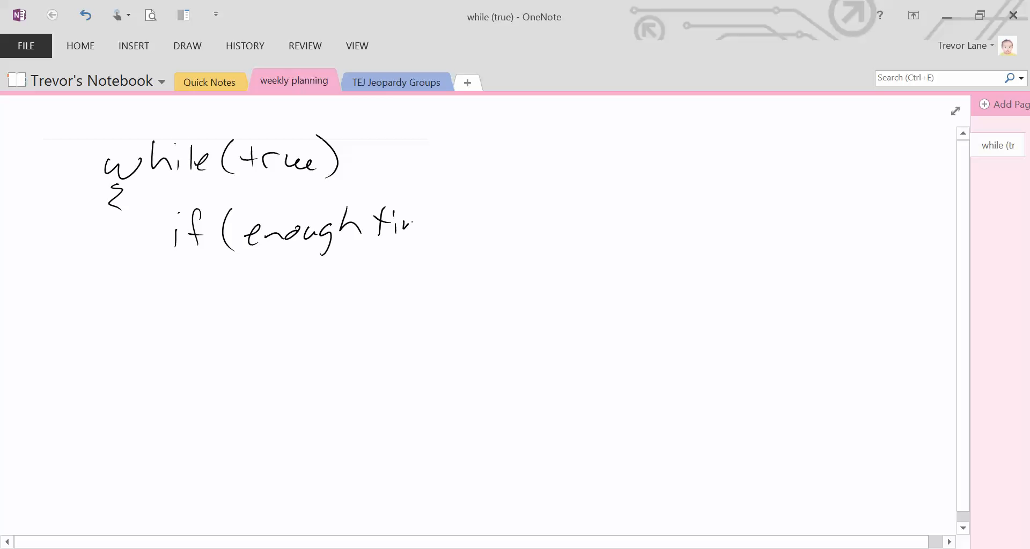
left_click_drag(393, 226, 489, 230)
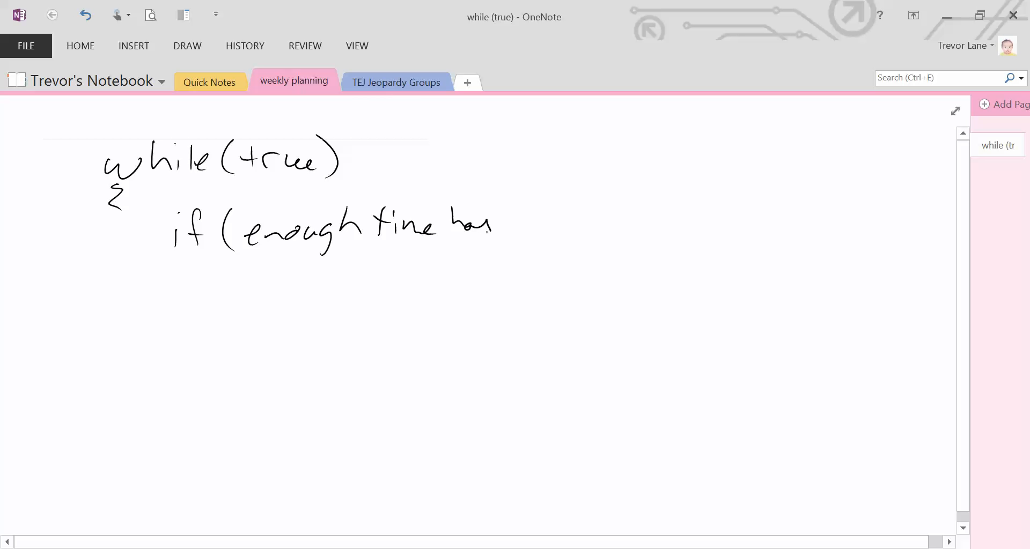
left_click_drag(506, 223, 578, 227)
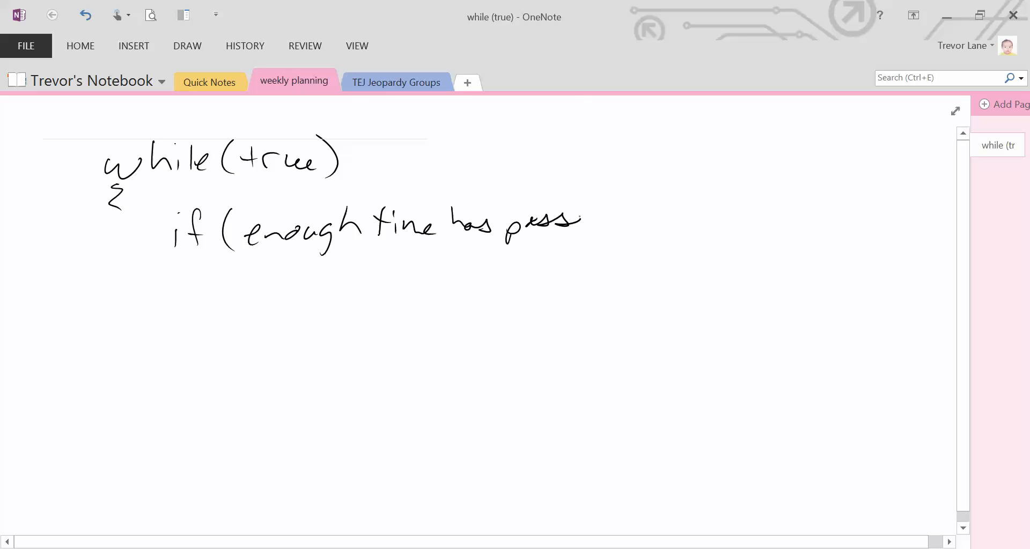
left_click_drag(572, 223, 618, 217)
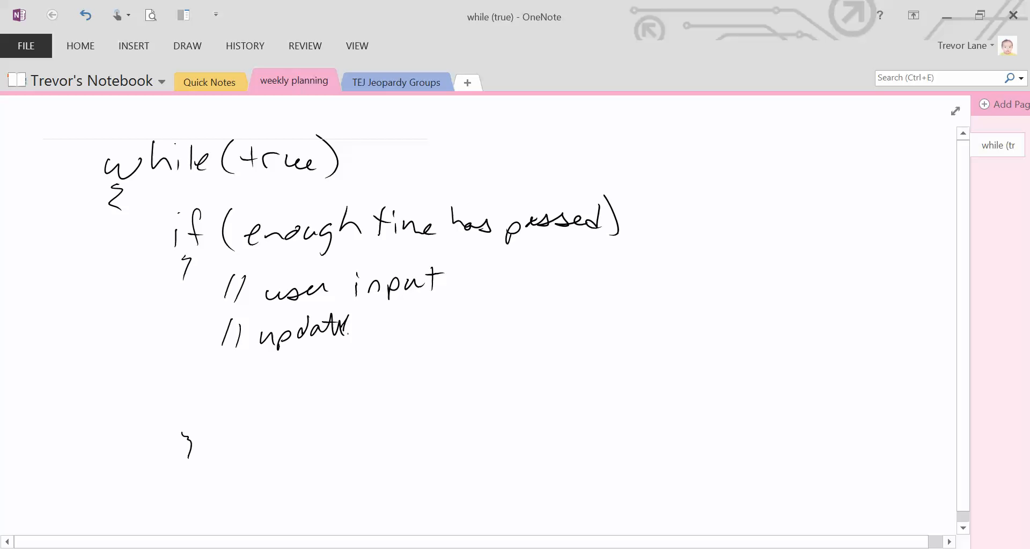
Add the '// update the game', '// redraw the game' and '// play sounds' comments and close the braces.
left_click_drag(358, 328, 410, 328)
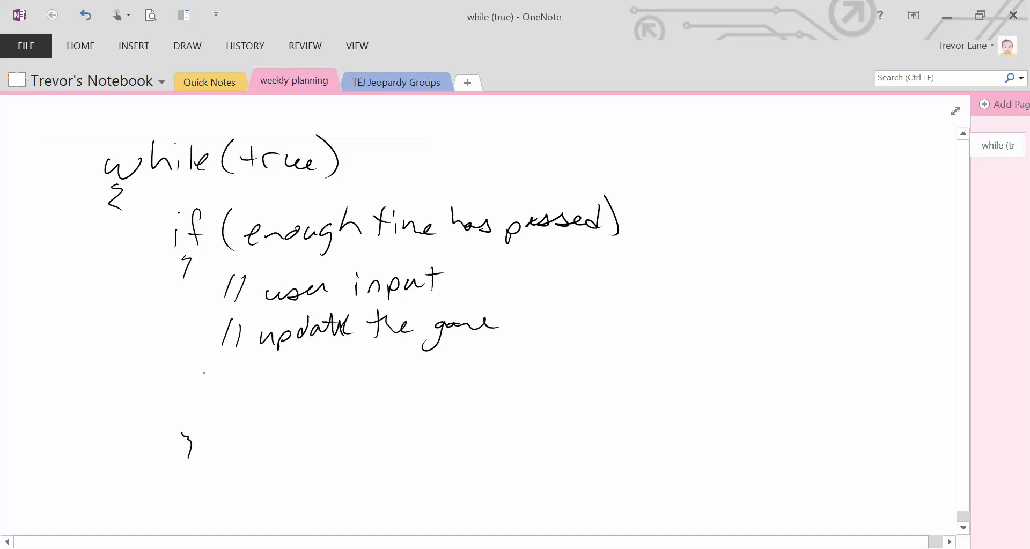
left_click_drag(223, 387, 250, 362)
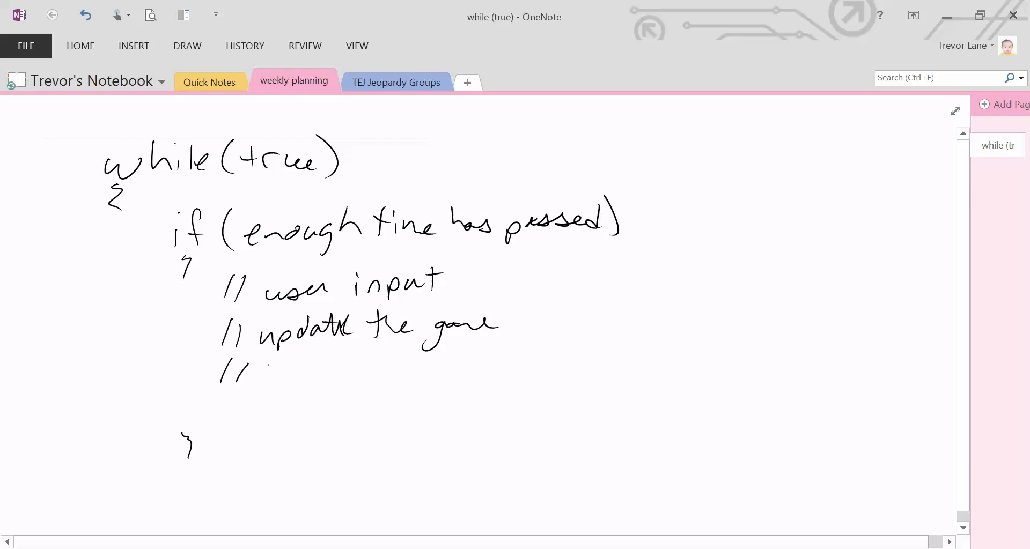
type("redraw the game")
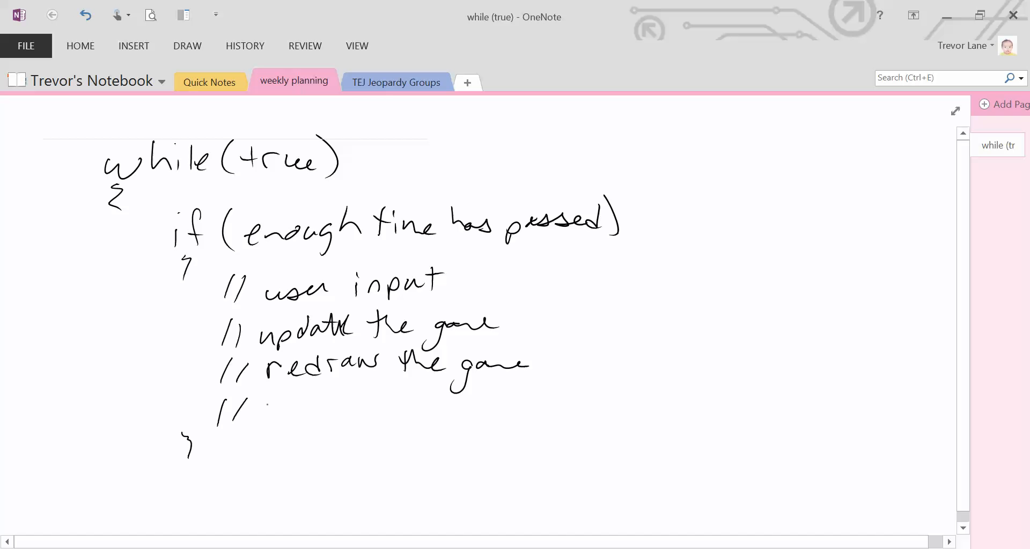
type("play sounds")
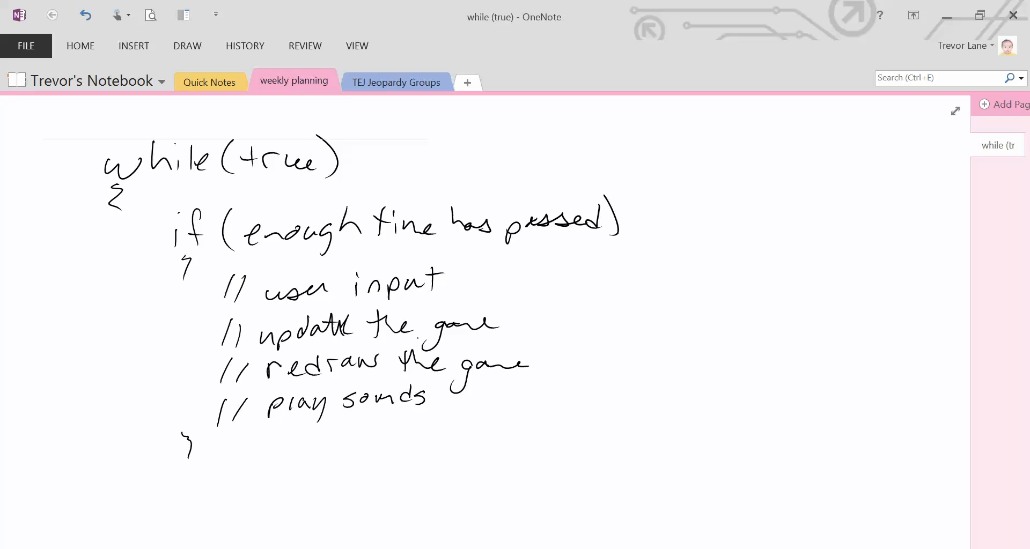
left_click_drag(131, 473, 138, 498)
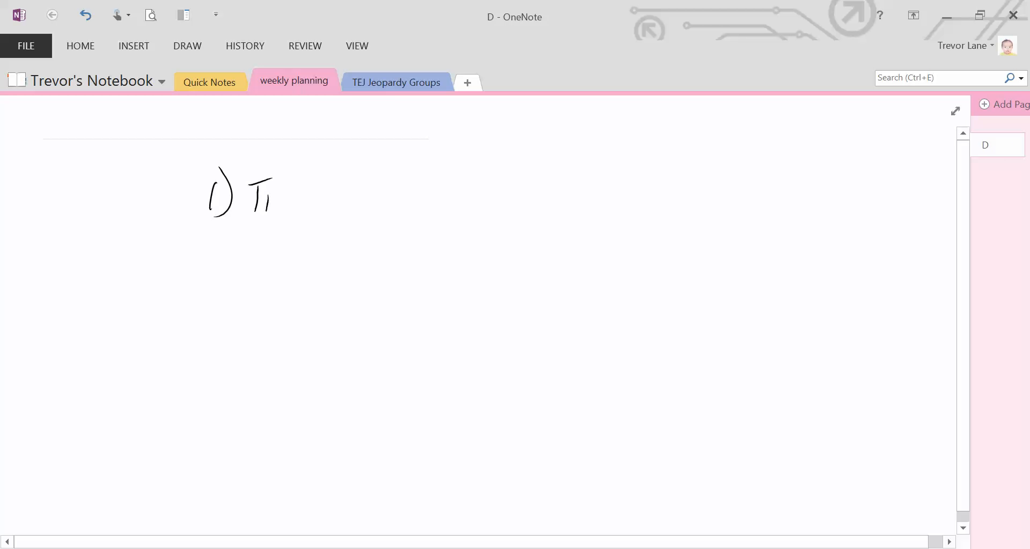
Write '1) Time check', '2) User Input', '3) Update' and start item '4)' on separate lines.
left_click_drag(257, 194, 358, 195)
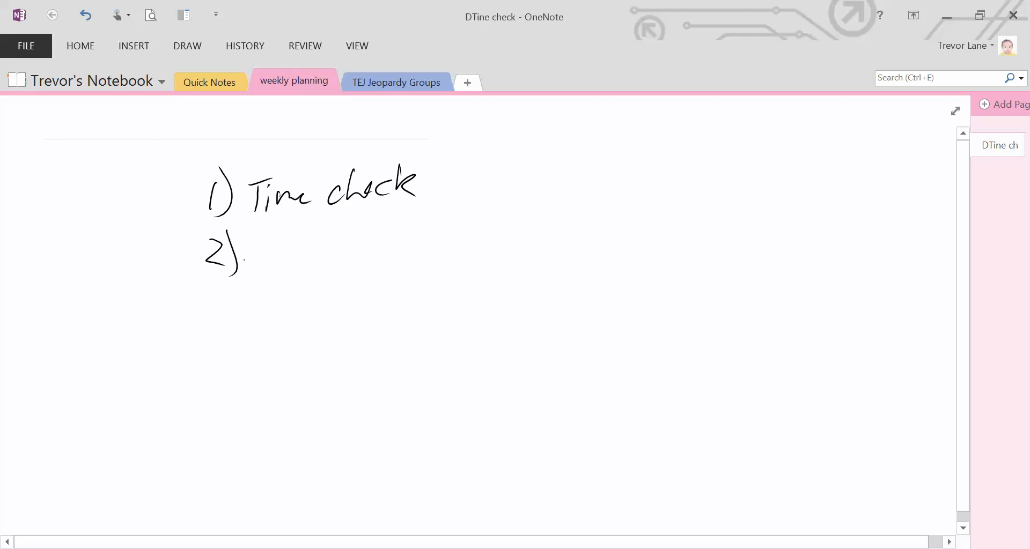
left_click_drag(266, 247, 285, 269)
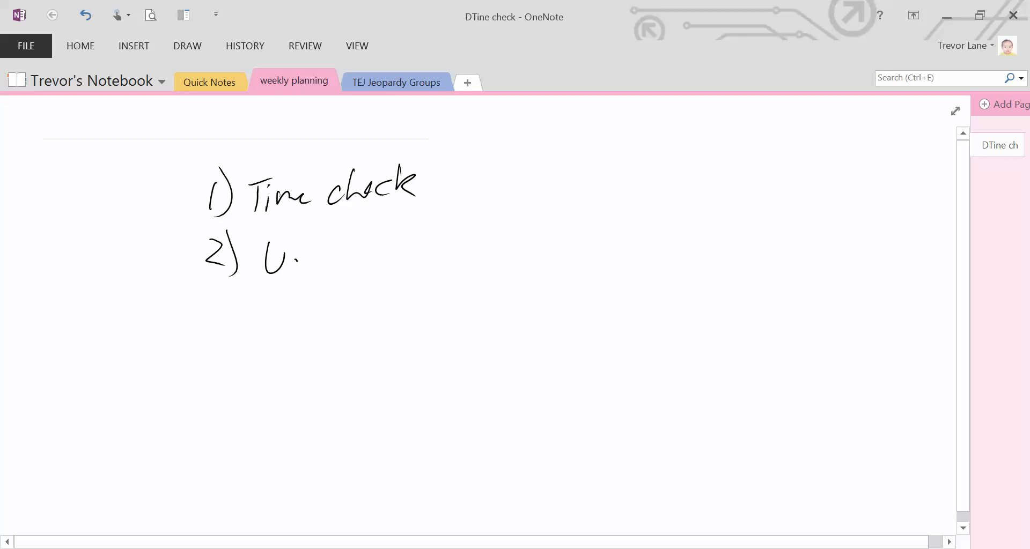
left_click_drag(263, 256, 387, 263)
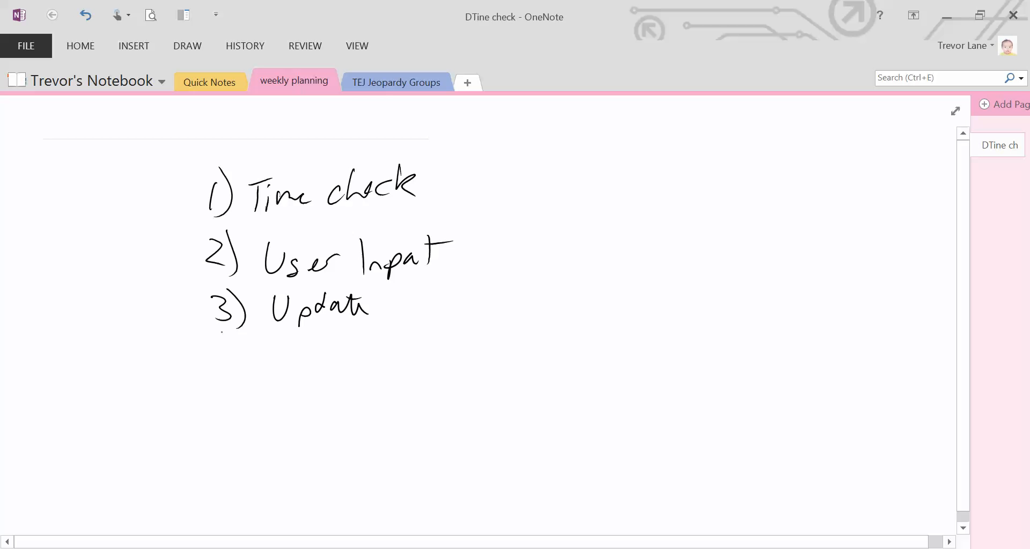
left_click_drag(226, 341, 286, 367)
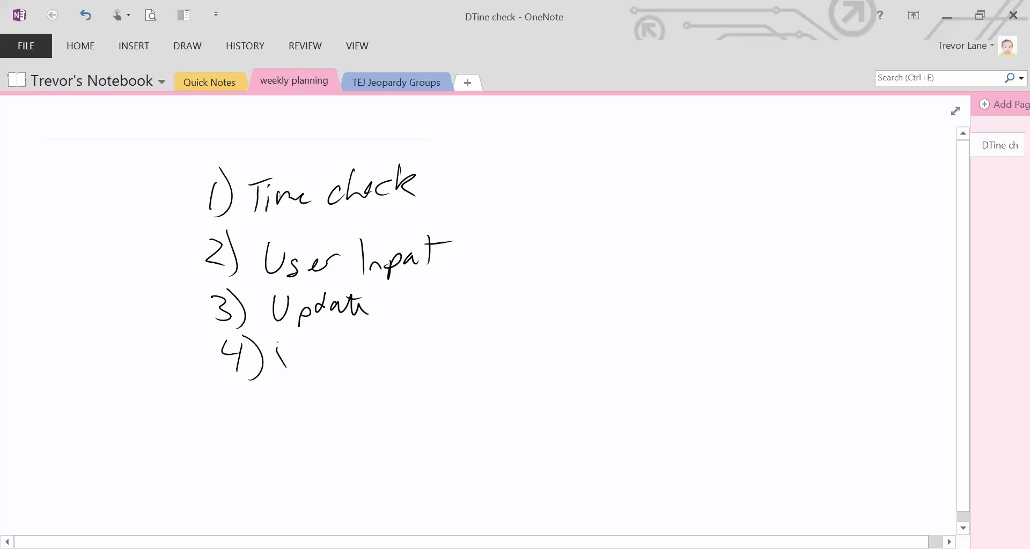